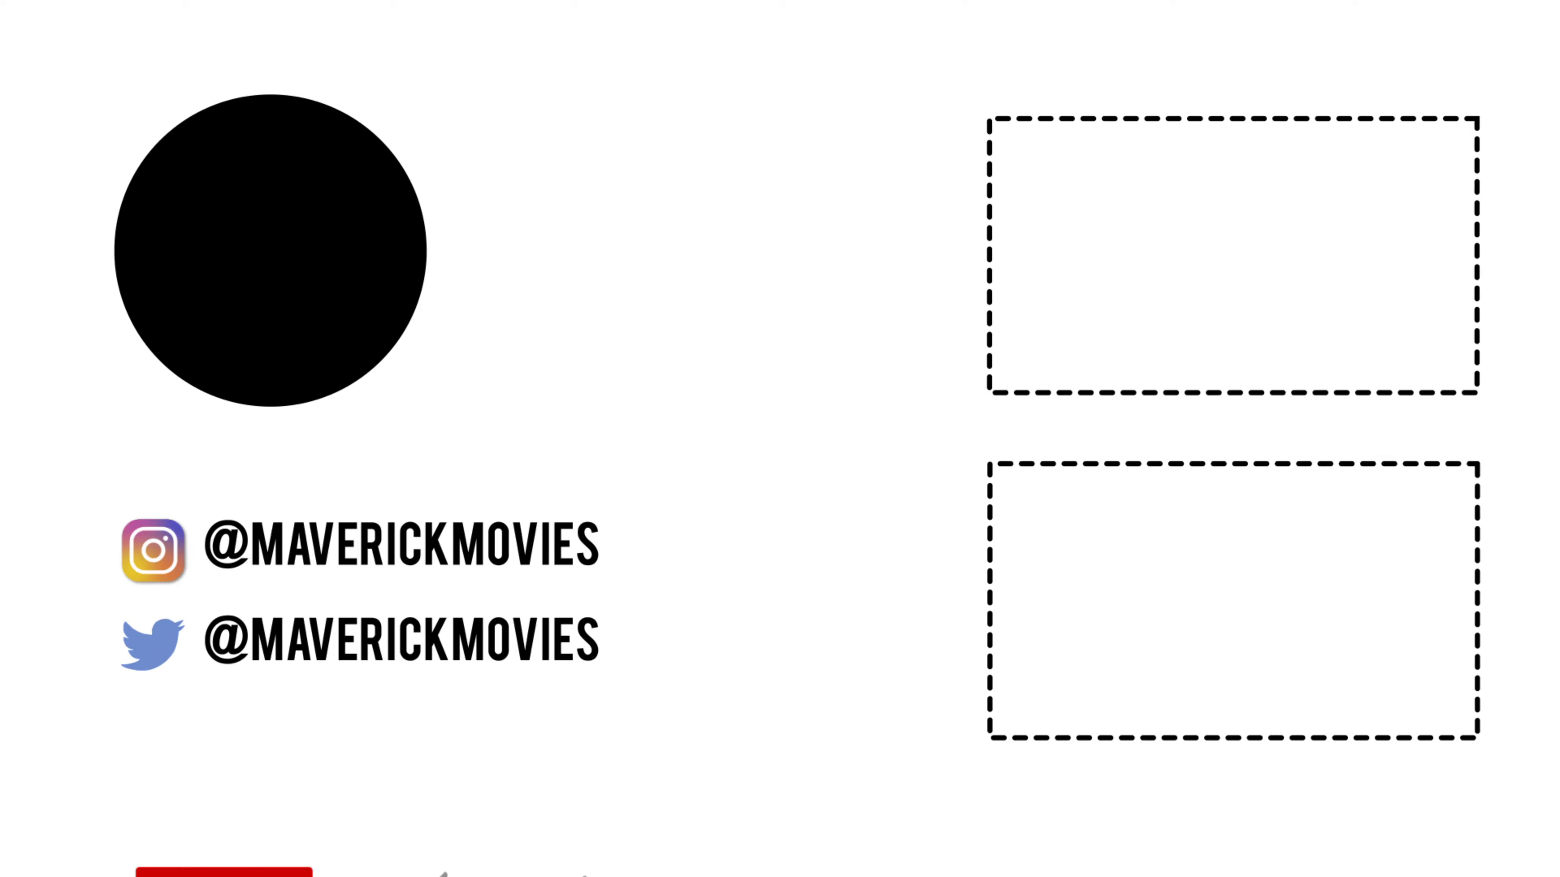
Step: Let the end screen's subscribe animation play until the button reads SUBSCRIBED
click(223, 793)
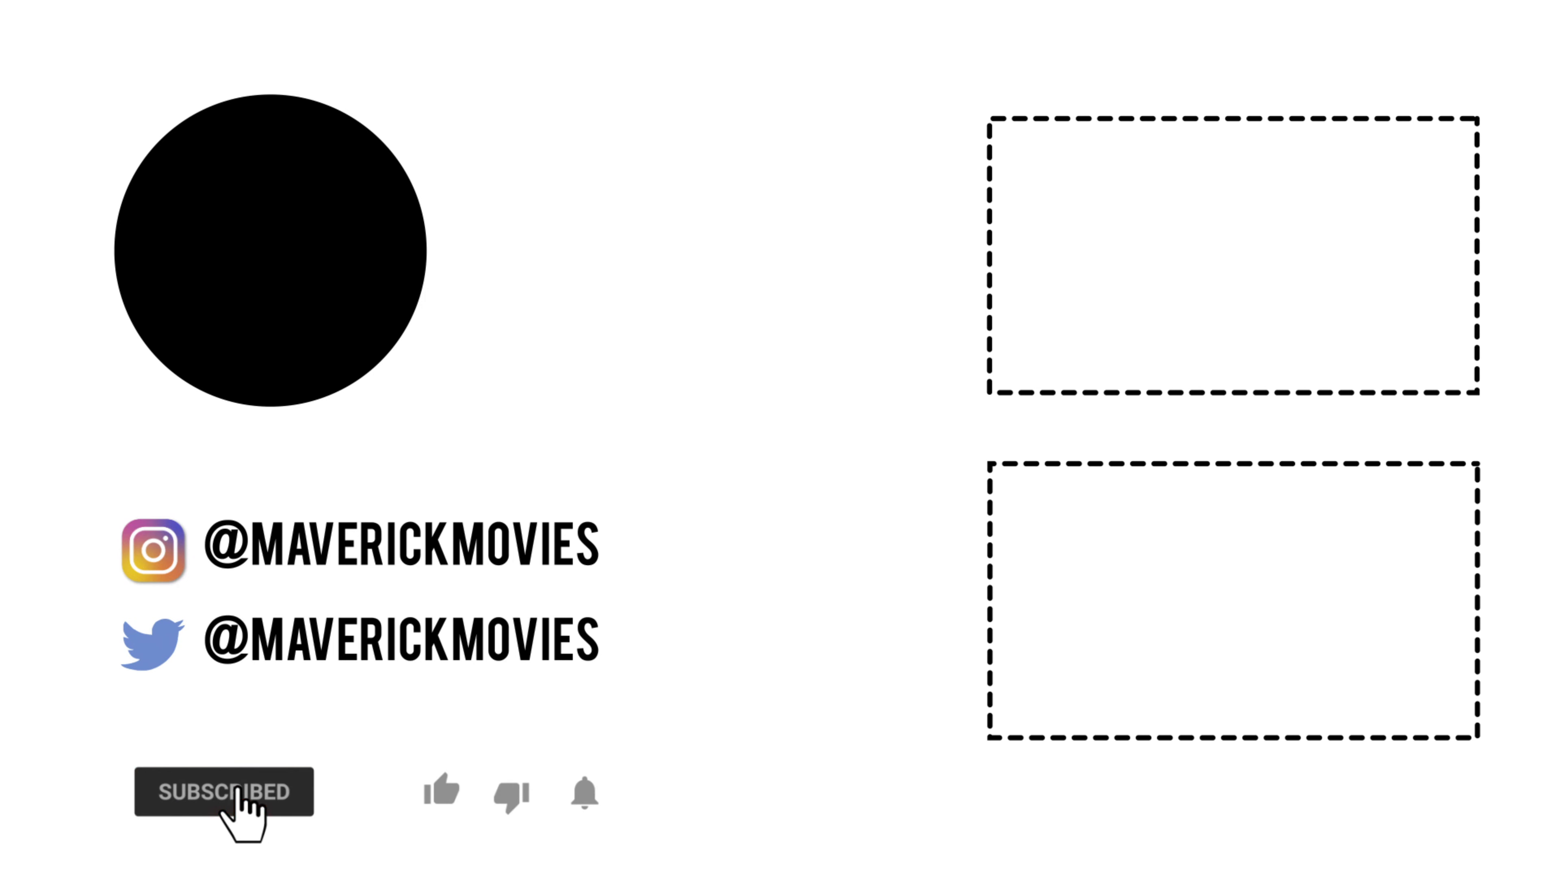